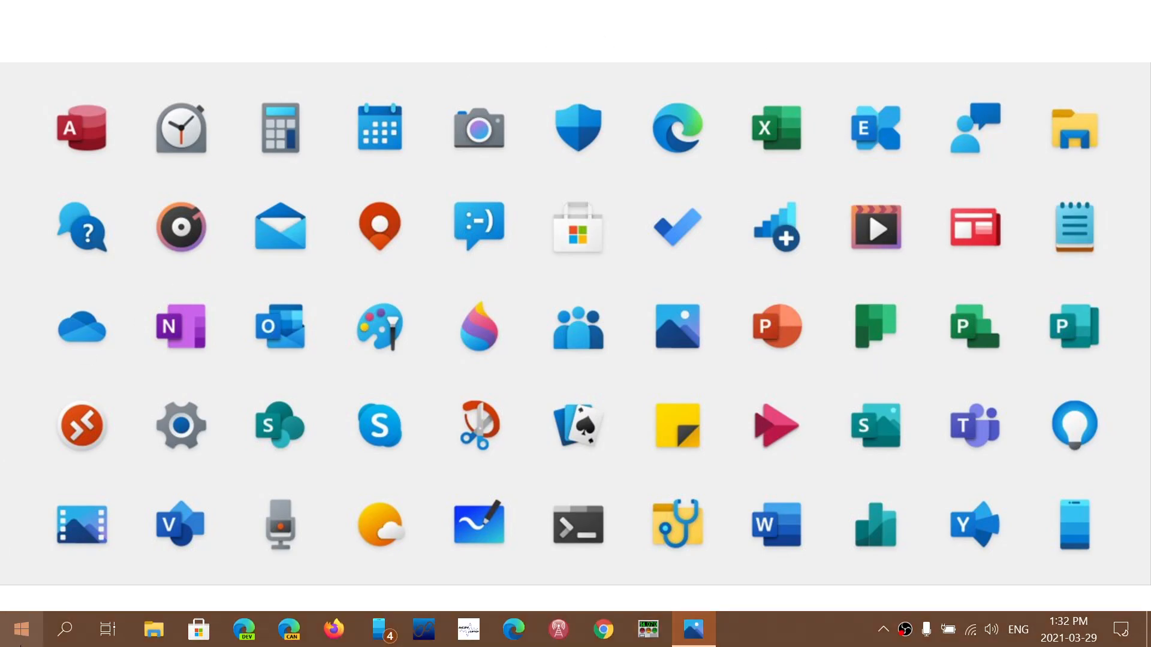
- Open the Start menu to show the app list and Productivity, Explore and Play tiles
left_click(20, 629)
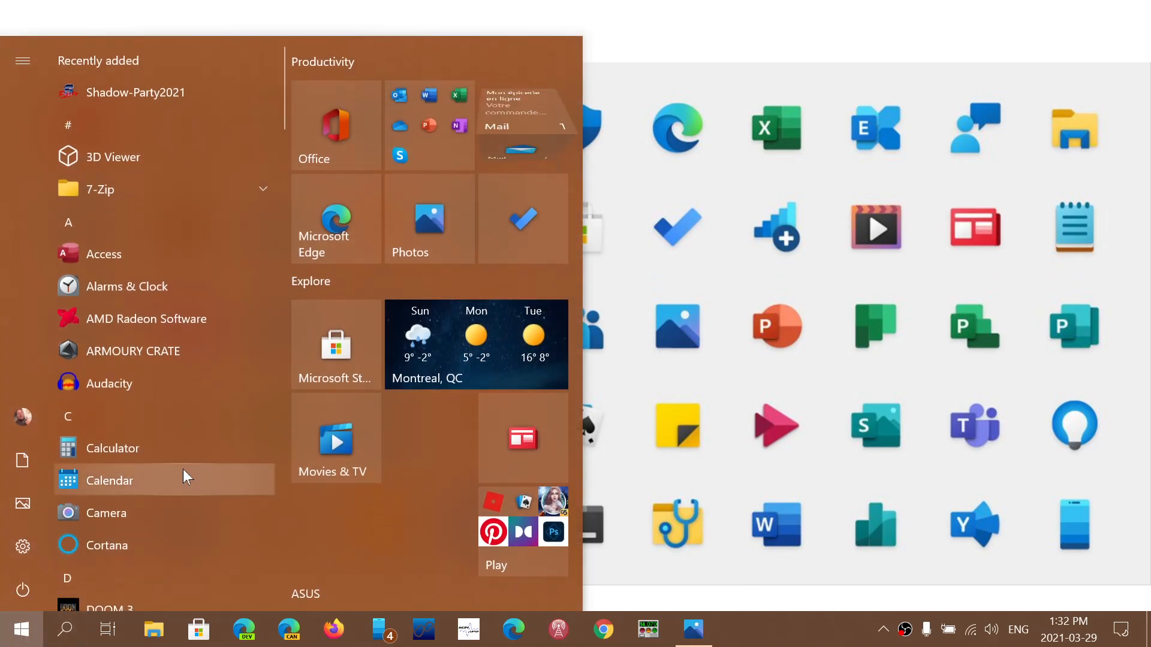
mouse_move(336, 346)
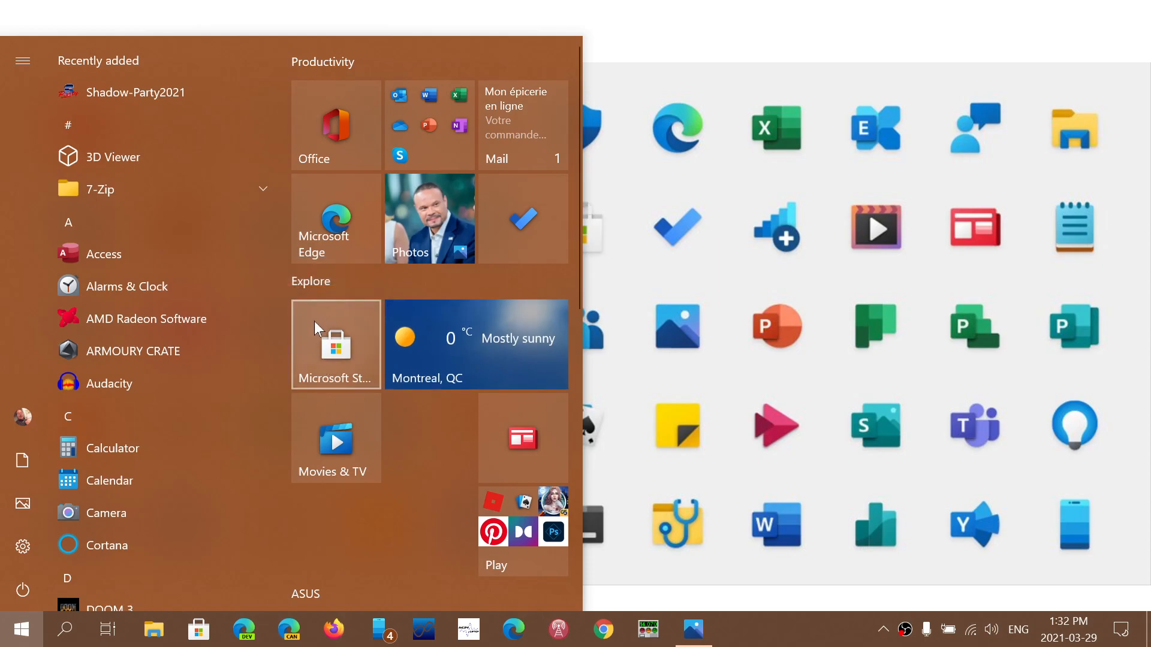
mouse_move(335, 343)
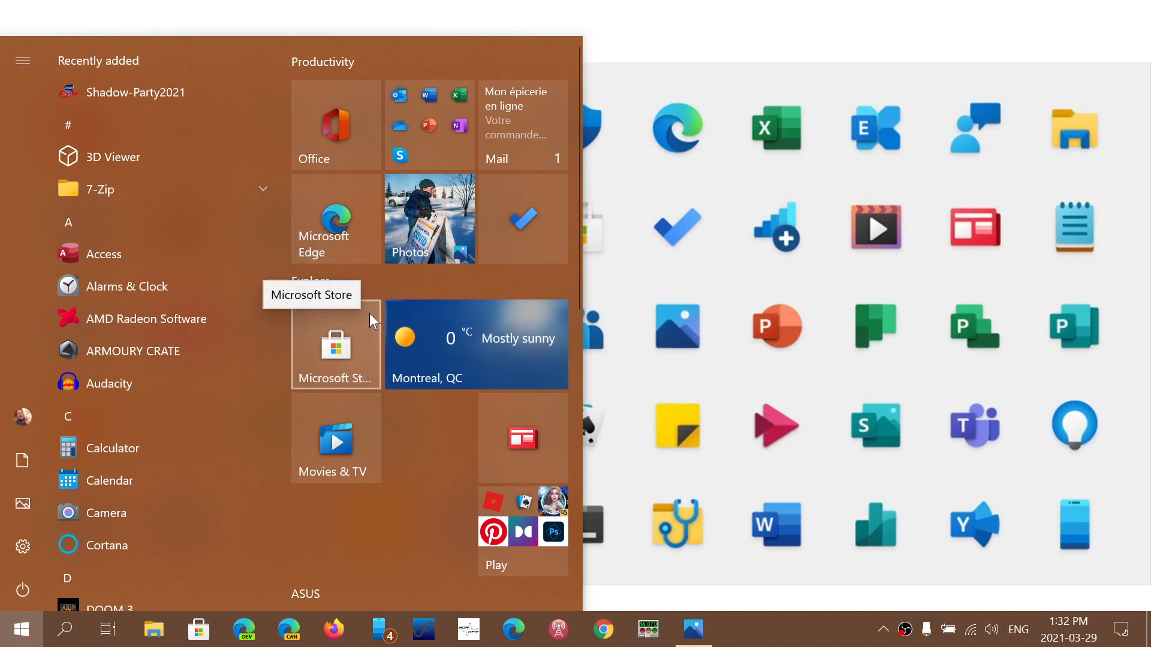
mouse_move(522, 242)
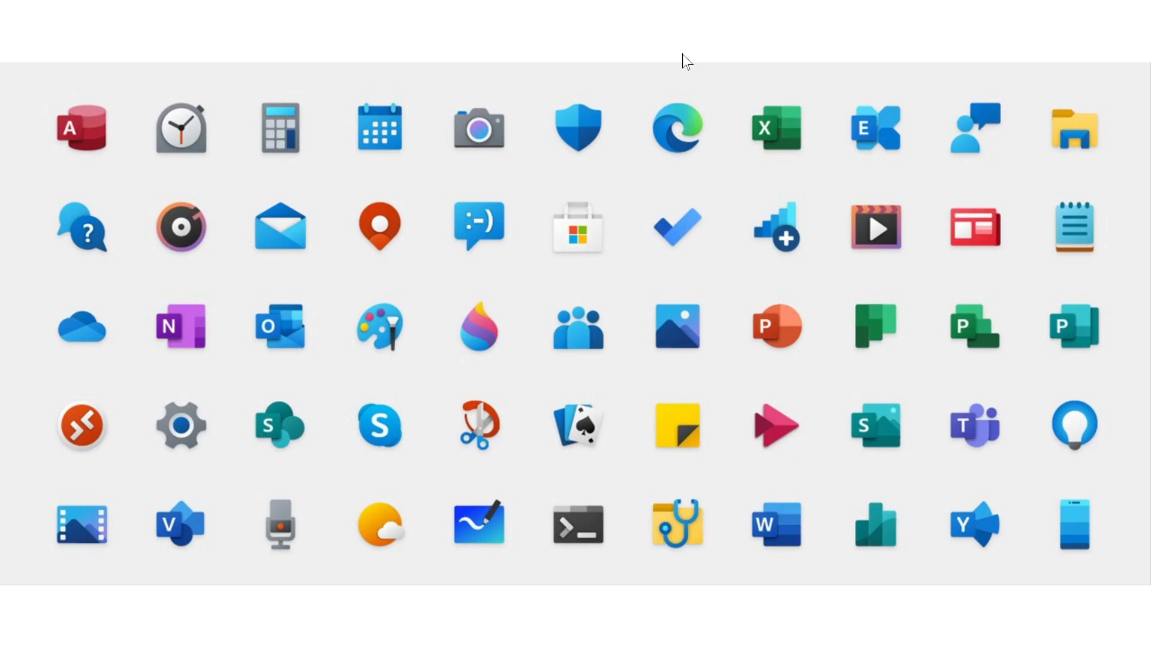
mouse_move(638, 615)
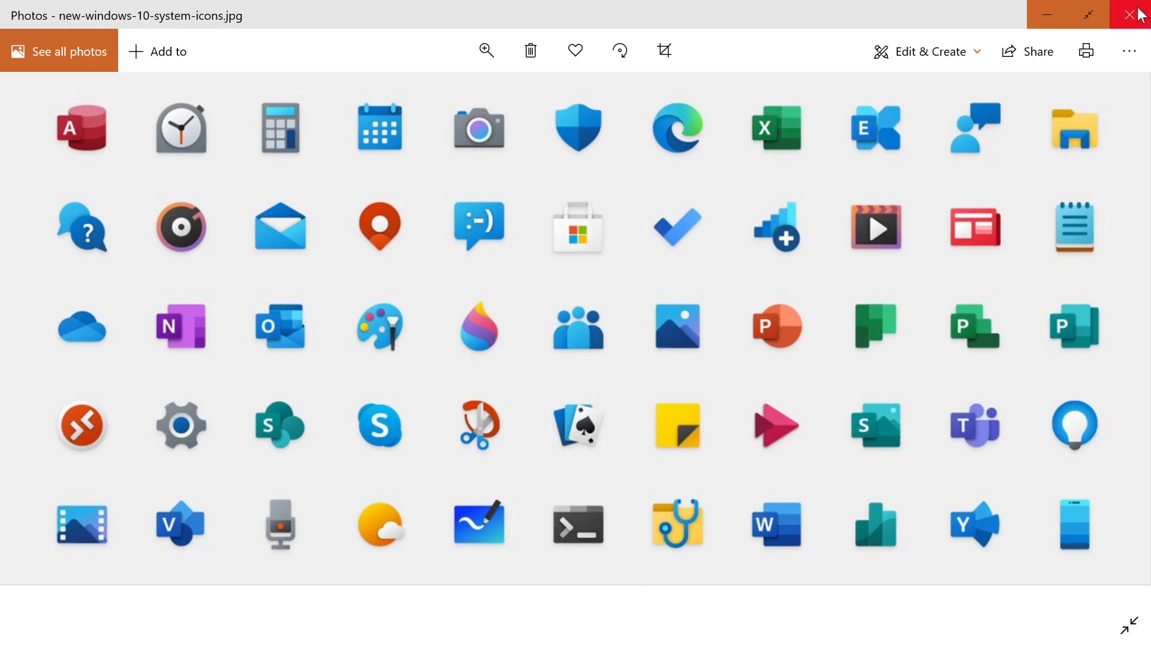
- Close the Photos viewer and reopen the Start menu over the forest wallpaper
left_click(1138, 14)
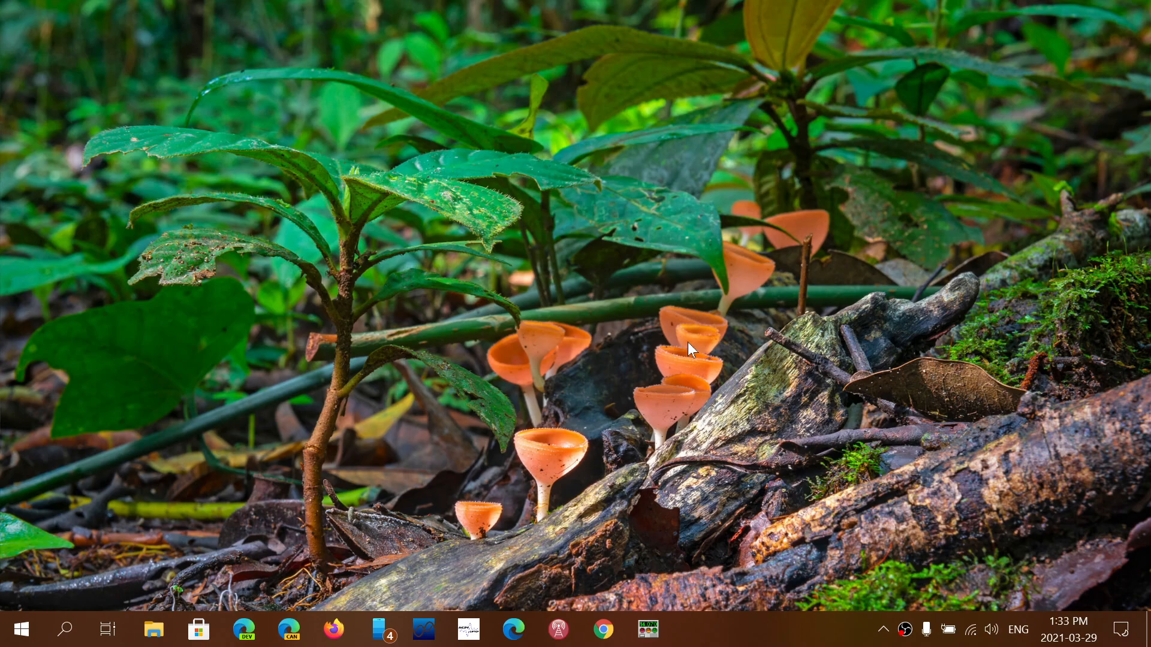
left_click(15, 629)
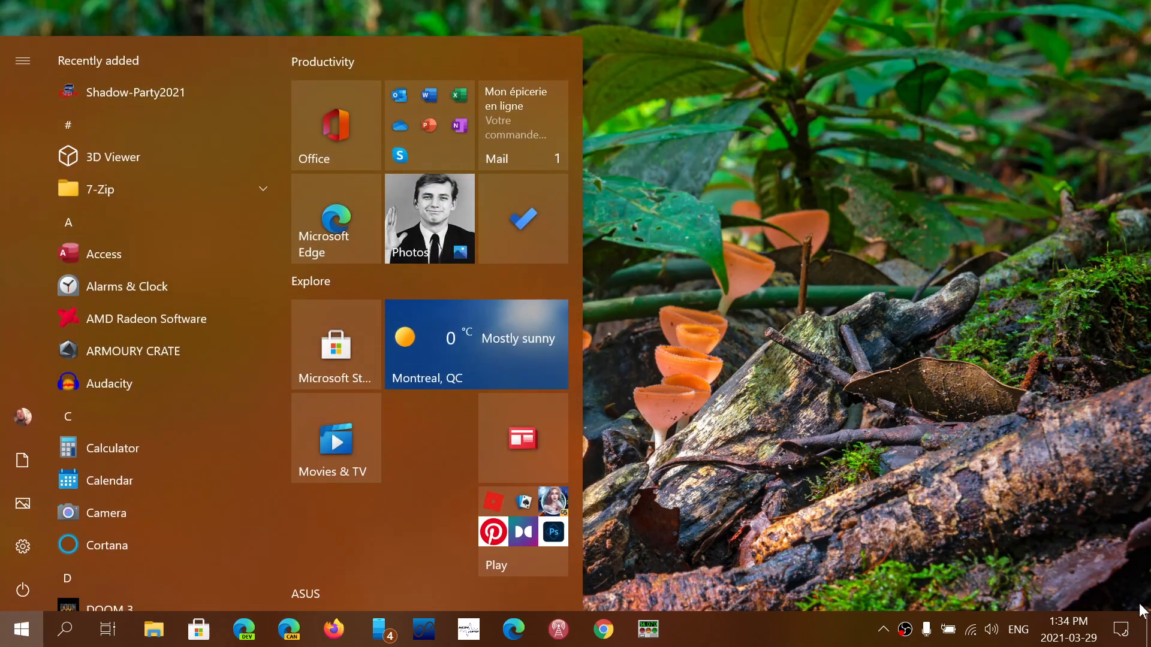
- Dismiss the Start menu via the taskbar's Show desktop corner
left_click(1122, 630)
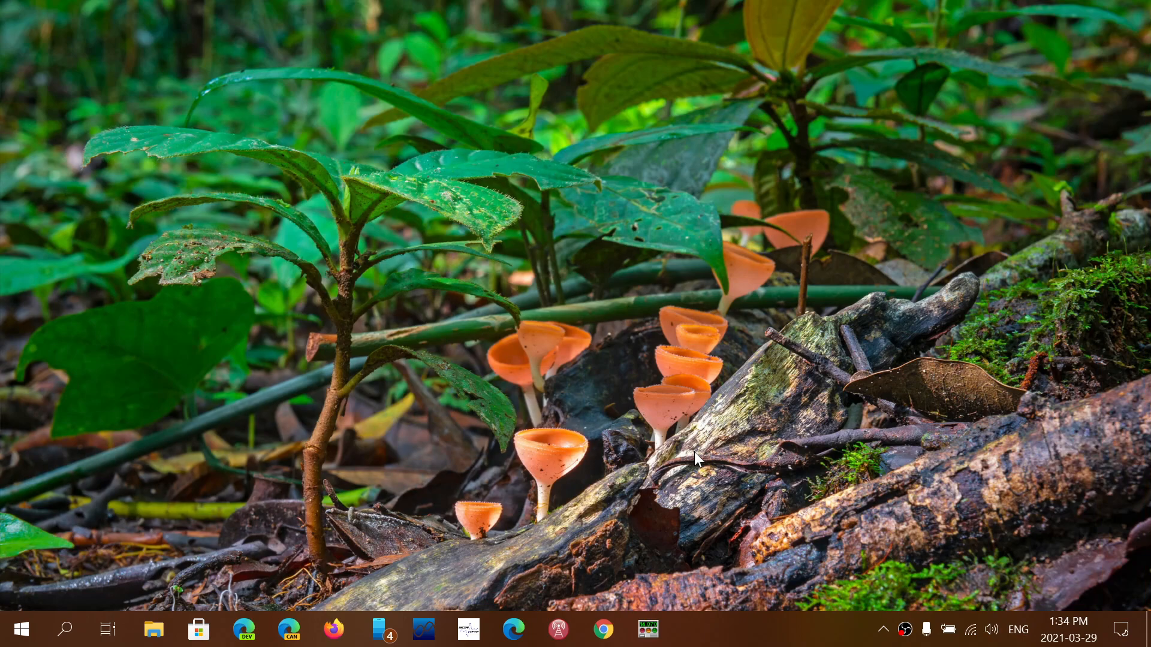
mouse_move(688, 484)
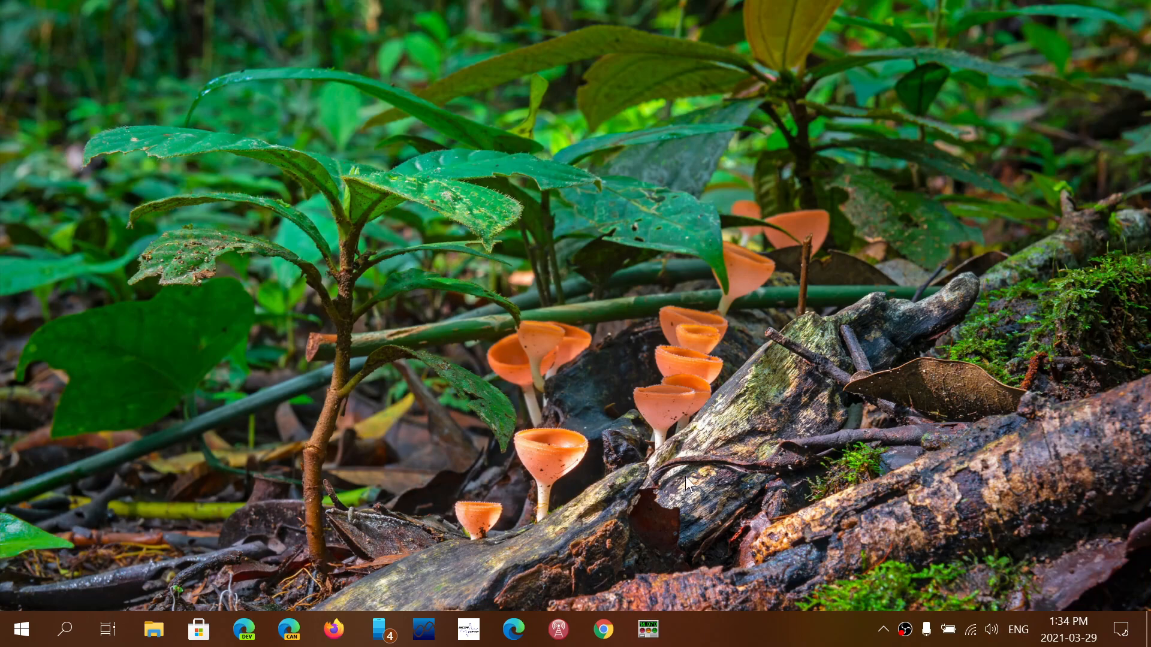